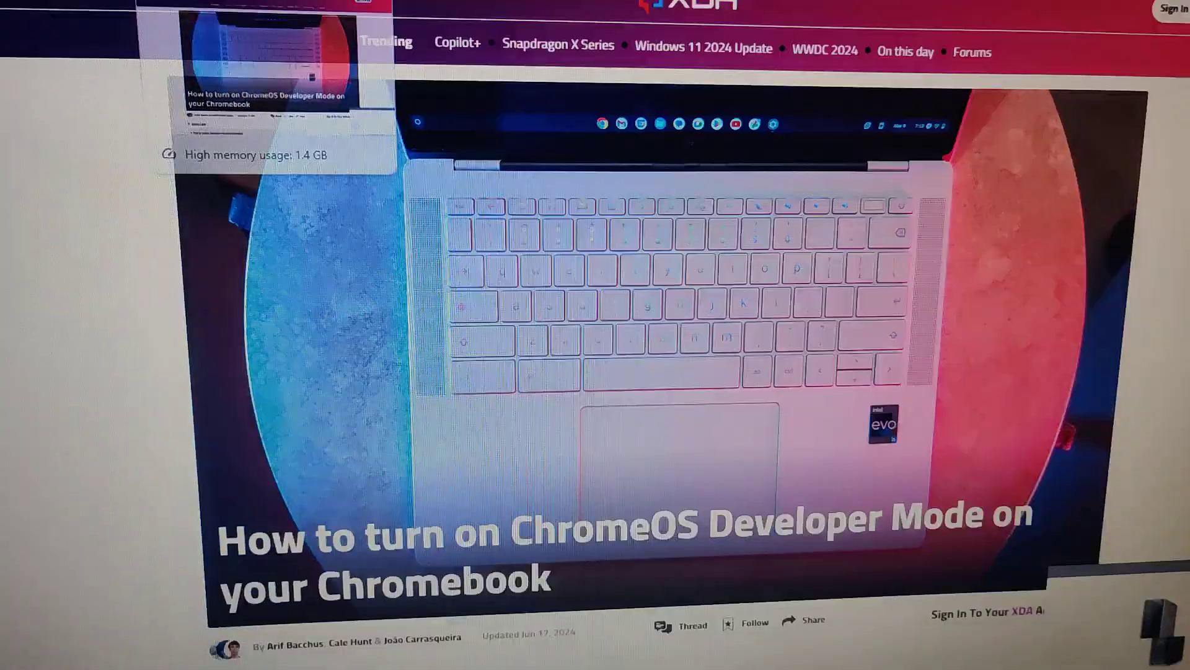
{"action": "scroll", "scroll_direction": "down", "scroll_amount": 3}
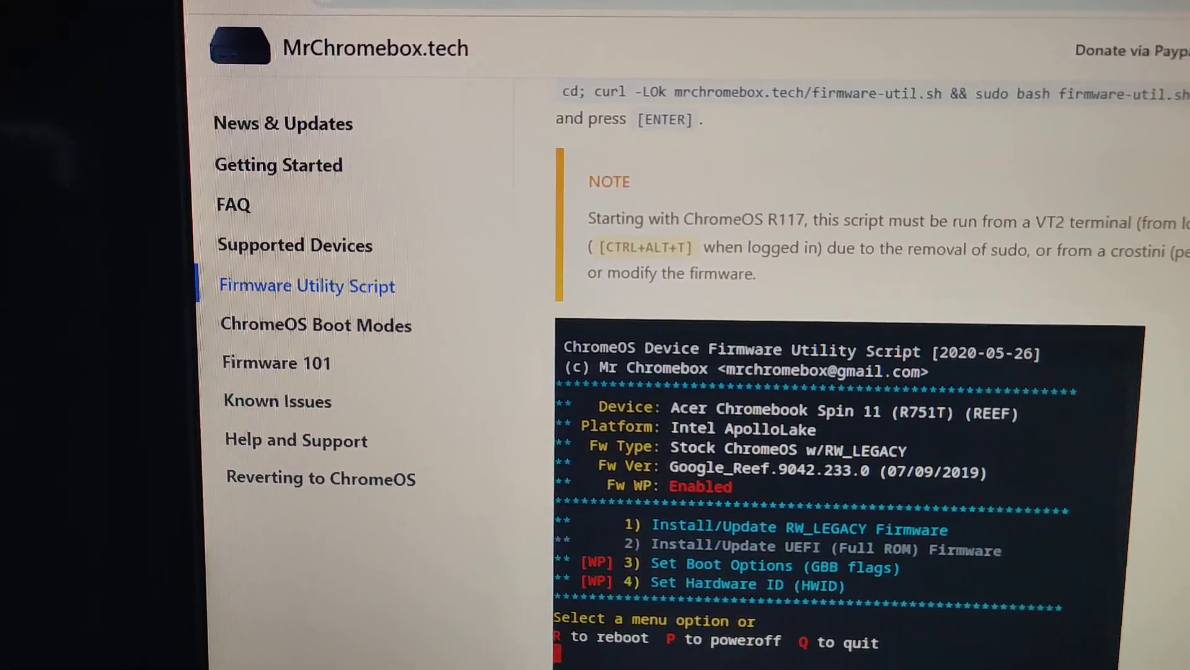
{"action": "scroll", "scroll_direction": "down", "scroll_amount": 3}
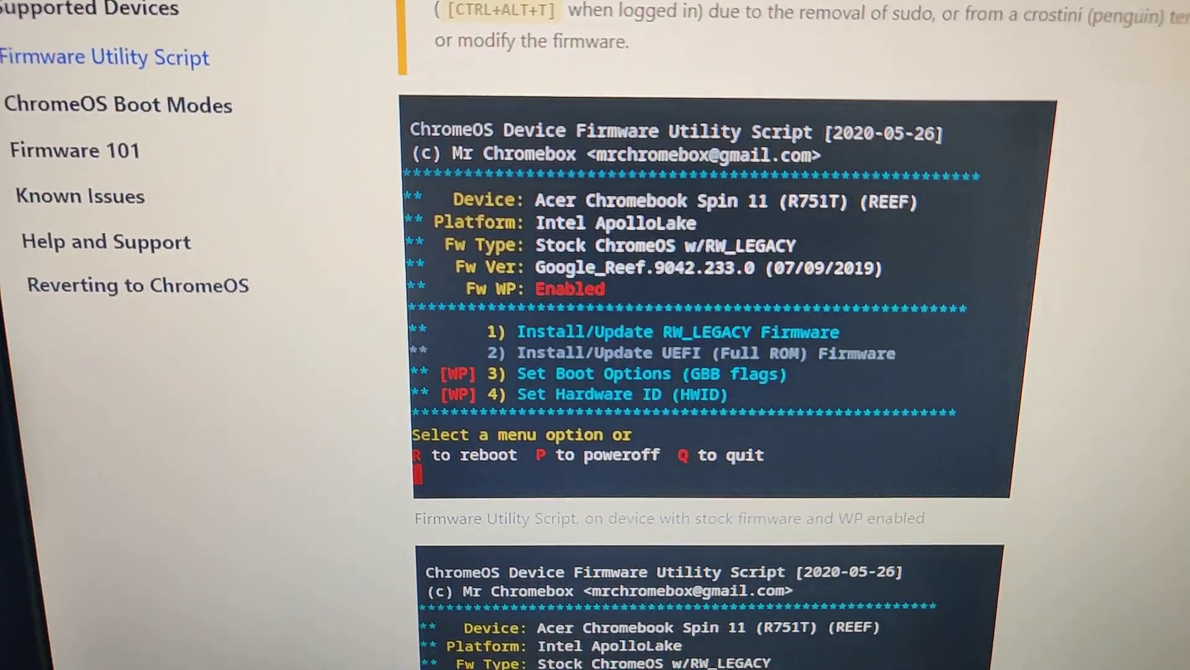
{"action": "scroll", "scroll_direction": "down", "scroll_amount": 3}
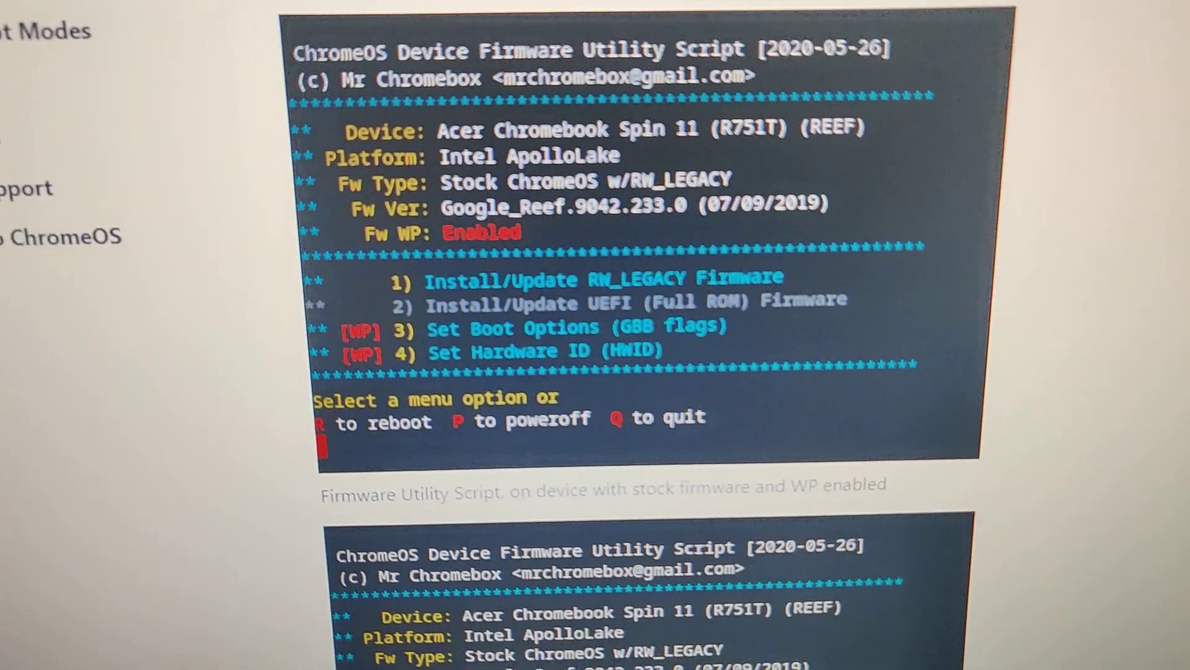
{"action": "scroll", "scroll_direction": "up", "scroll_amount": 3}
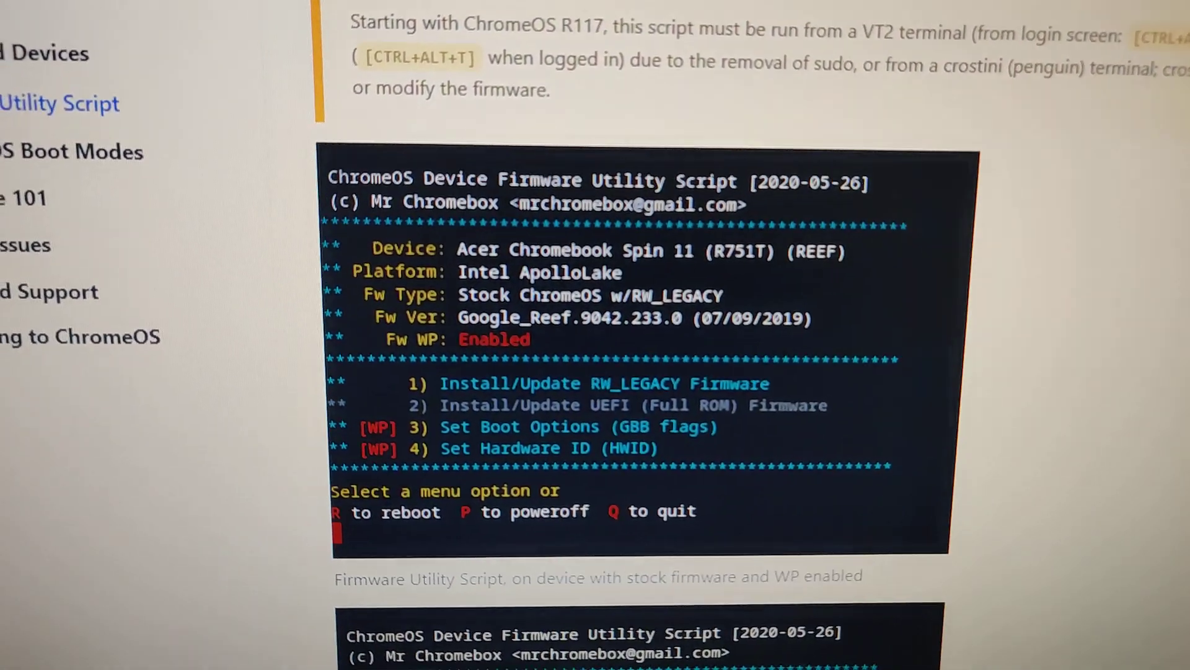
{"action": "scroll", "scroll_direction": "up", "scroll_amount": 3}
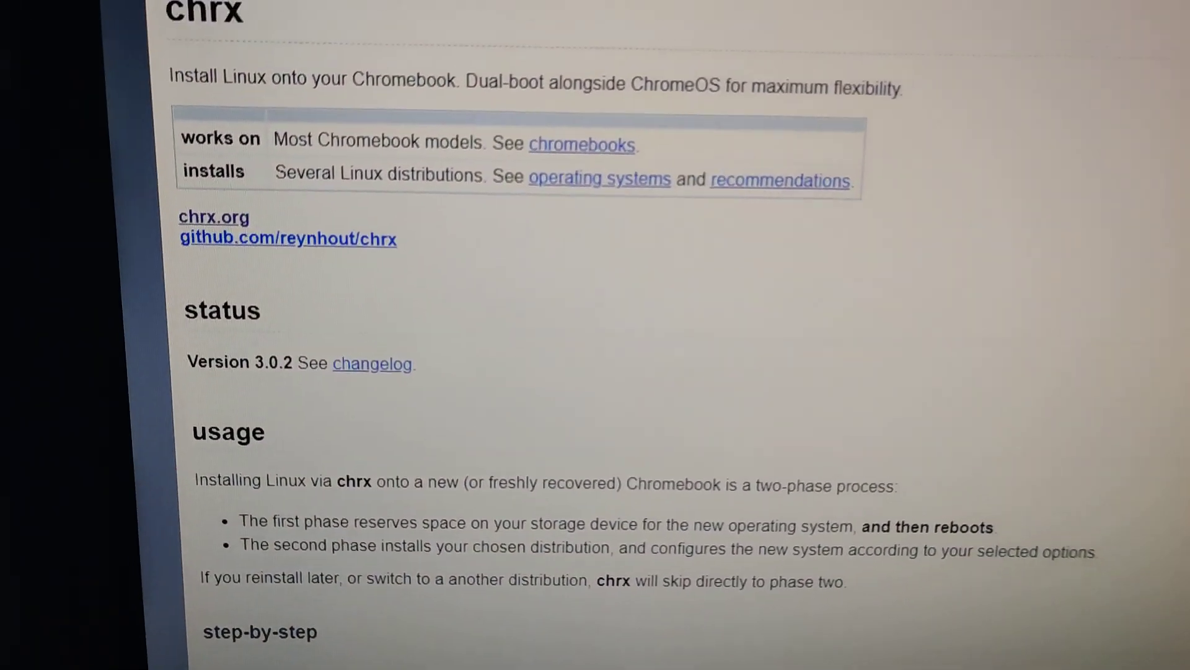
{"action": "scroll", "scroll_direction": "up", "scroll_amount": 3}
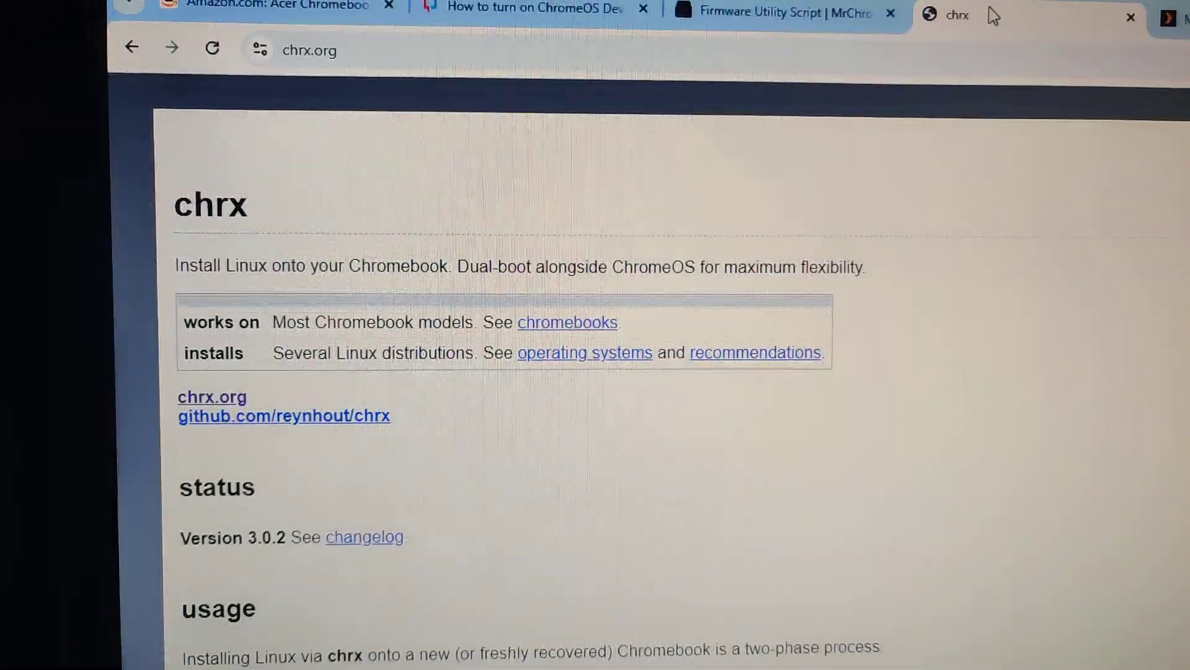
{"action": "scroll", "scroll_direction": "down", "scroll_amount": 3}
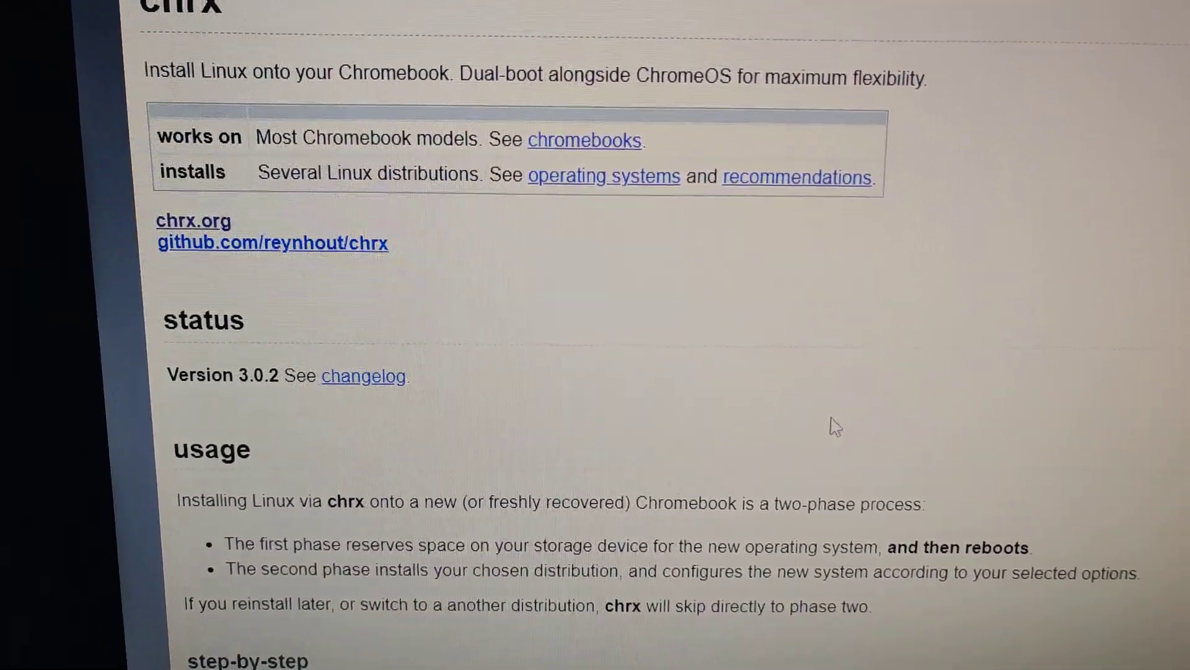
{"action": "scroll", "scroll_direction": "down", "scroll_amount": 3}
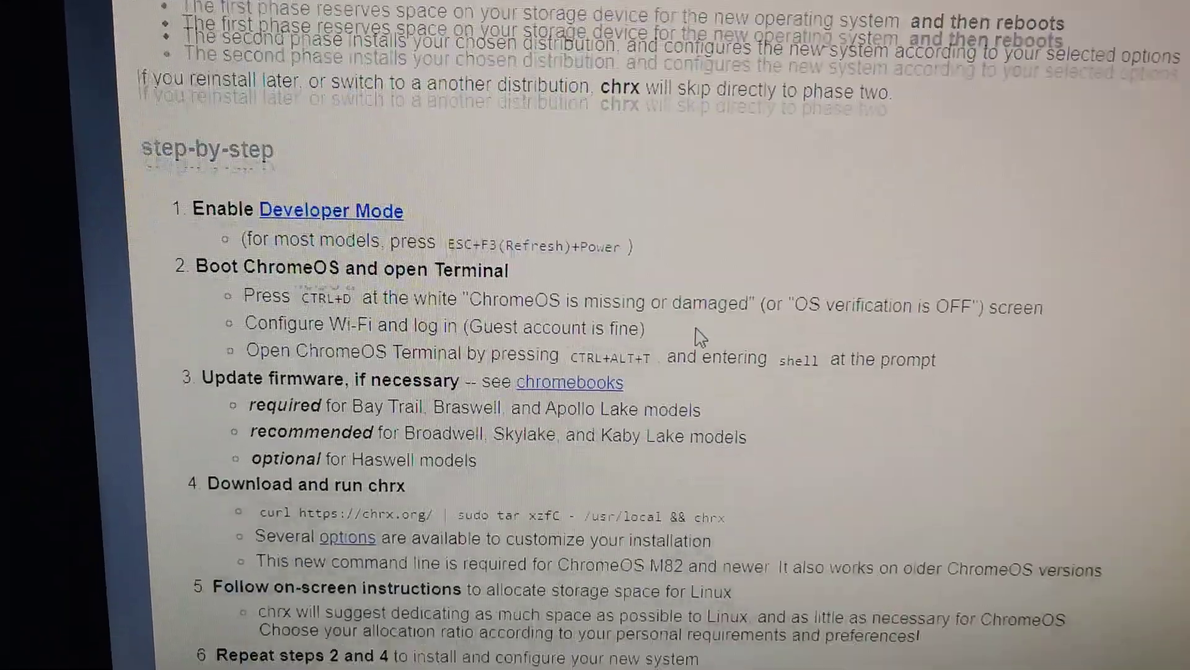
{"action": "scroll", "scroll_direction": "down", "scroll_amount": 3}
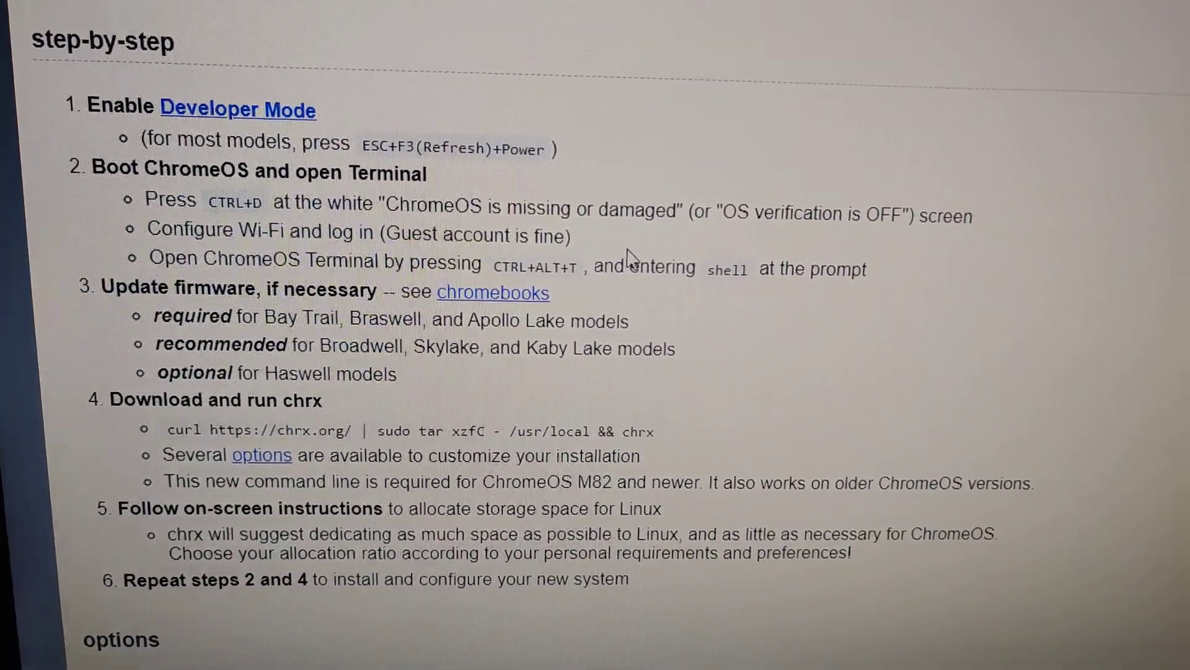
{"action": "scroll", "scroll_direction": "up", "scroll_amount": 3}
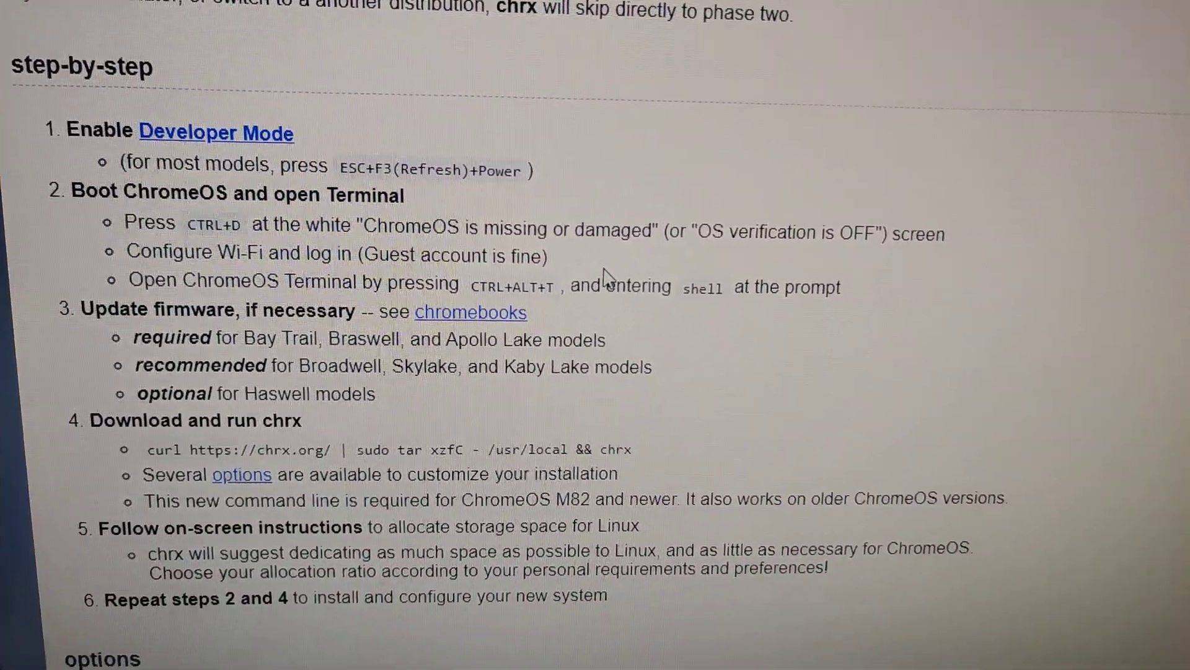
{"action": "scroll", "scroll_direction": "up", "scroll_amount": 3}
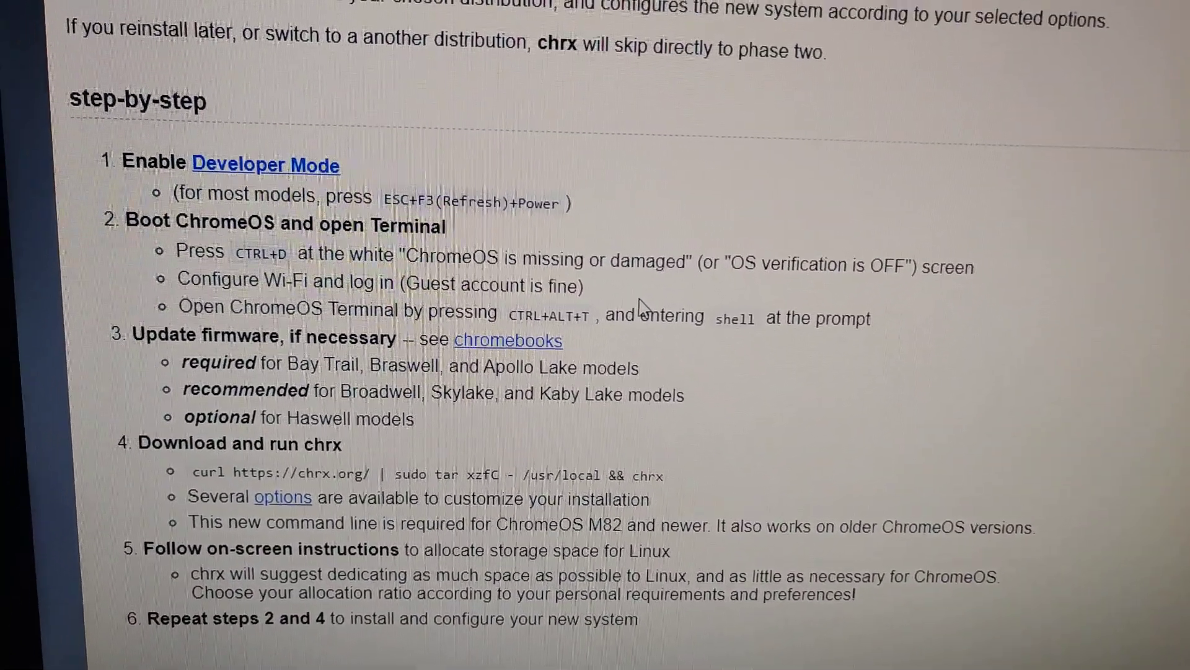
{"action": "scroll", "scroll_direction": "down", "scroll_amount": 3}
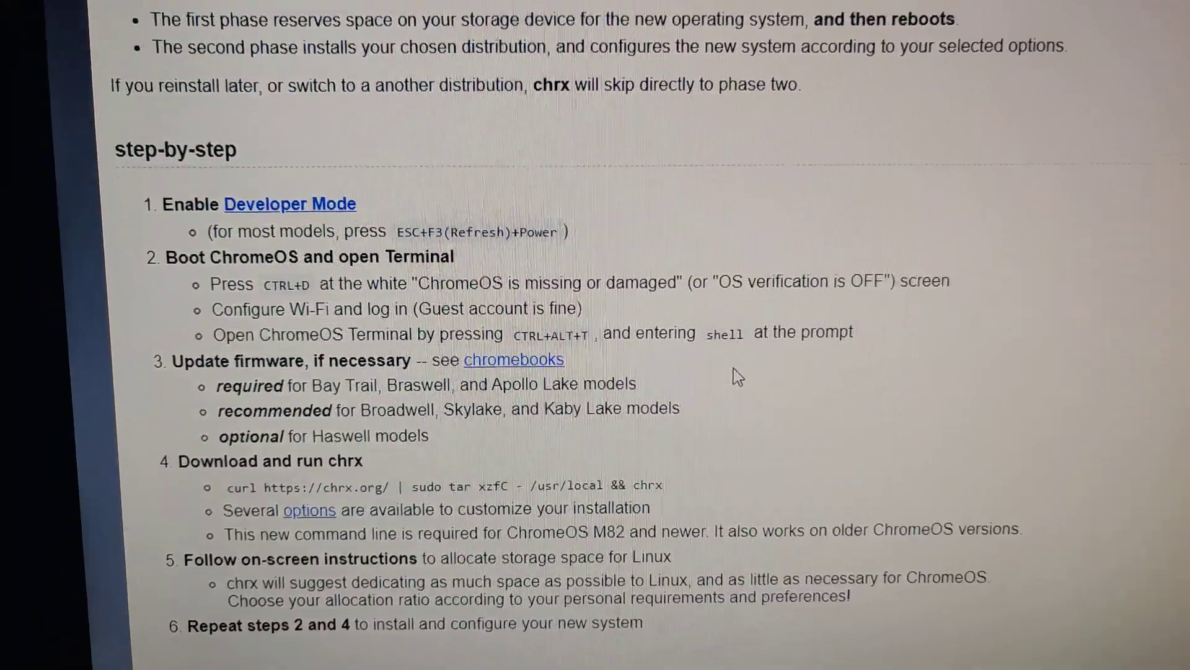
{"action": "scroll", "scroll_direction": "up", "scroll_amount": 3}
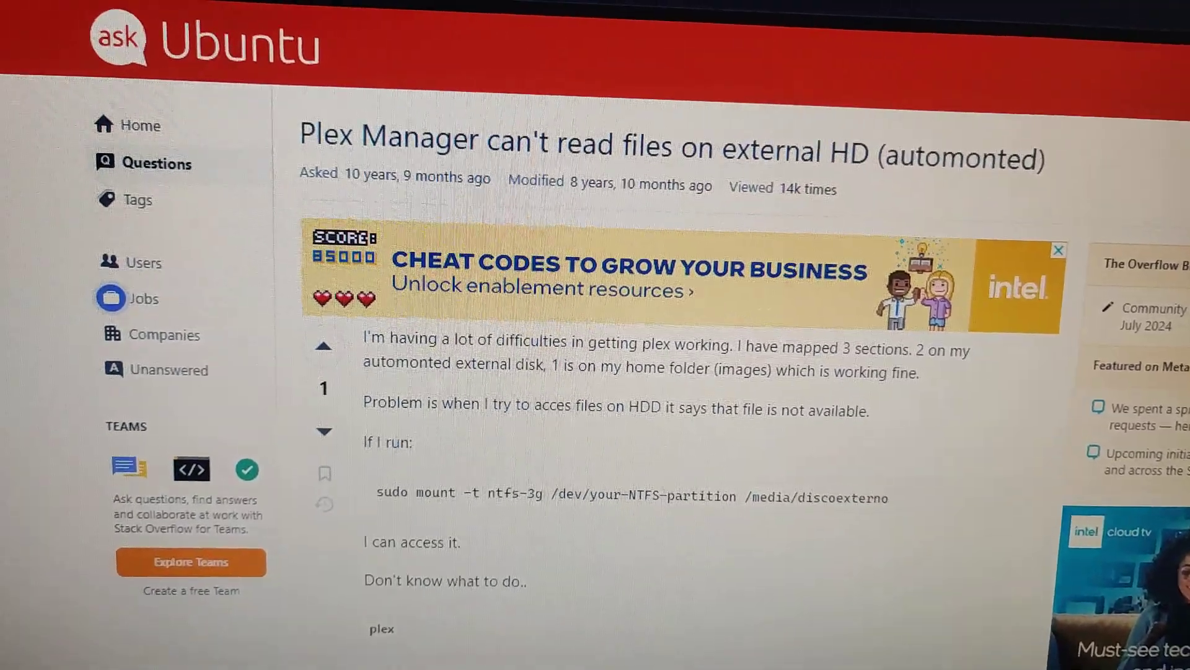
{"action": "scroll", "scroll_direction": "down", "scroll_amount": 3}
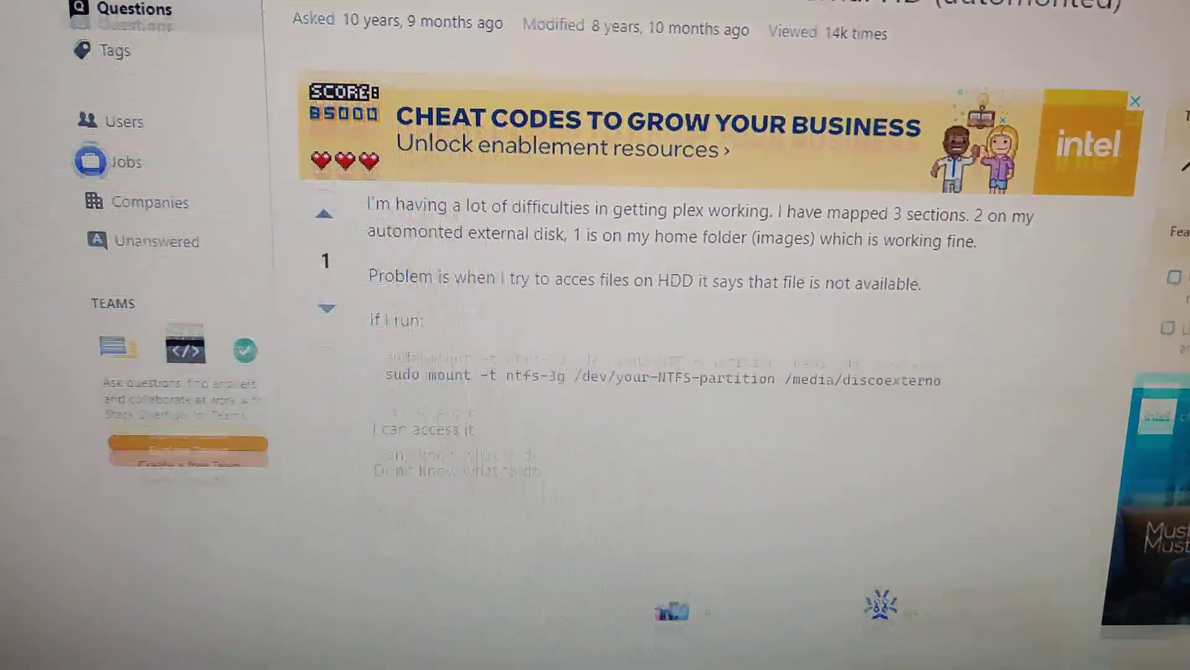
{"action": "scroll", "scroll_direction": "down", "scroll_amount": 3}
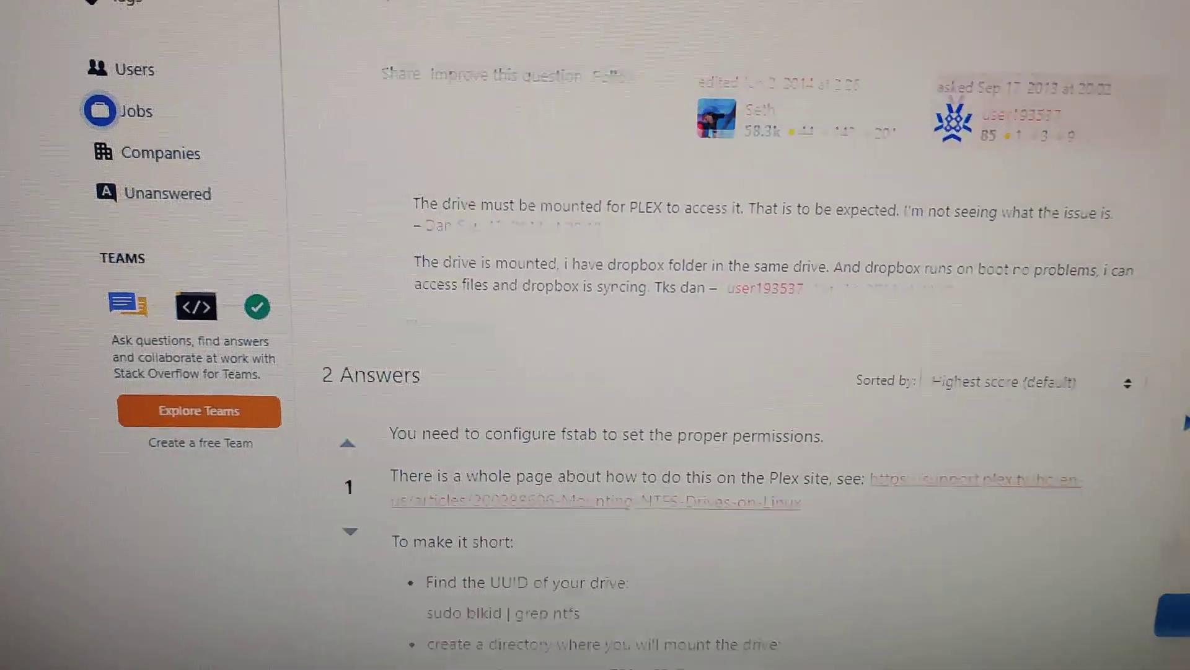